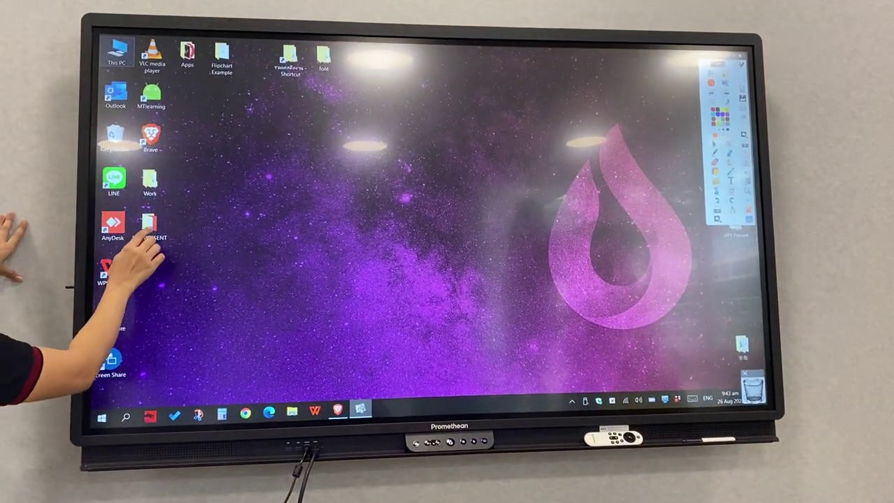
Step: Open the FOR PRESENT desktop folder, listing its 20 subfolders and presentation files
{"action": "double_click", "coordinate": [148, 223]}
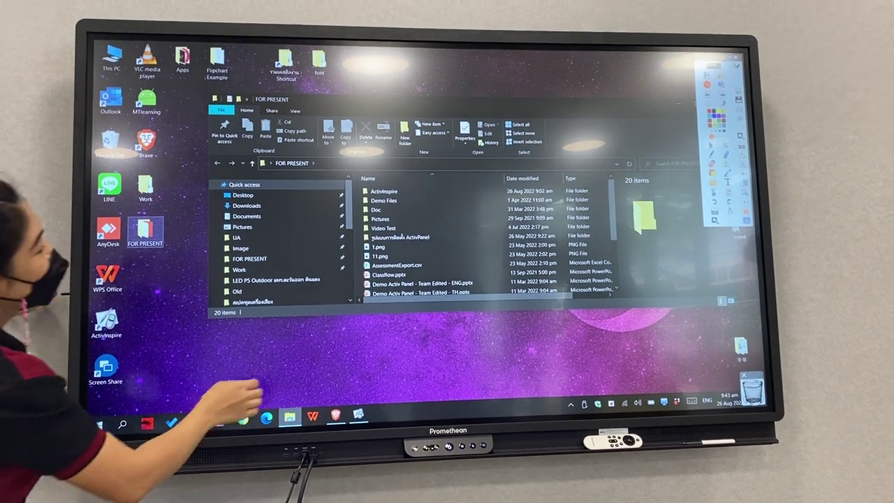